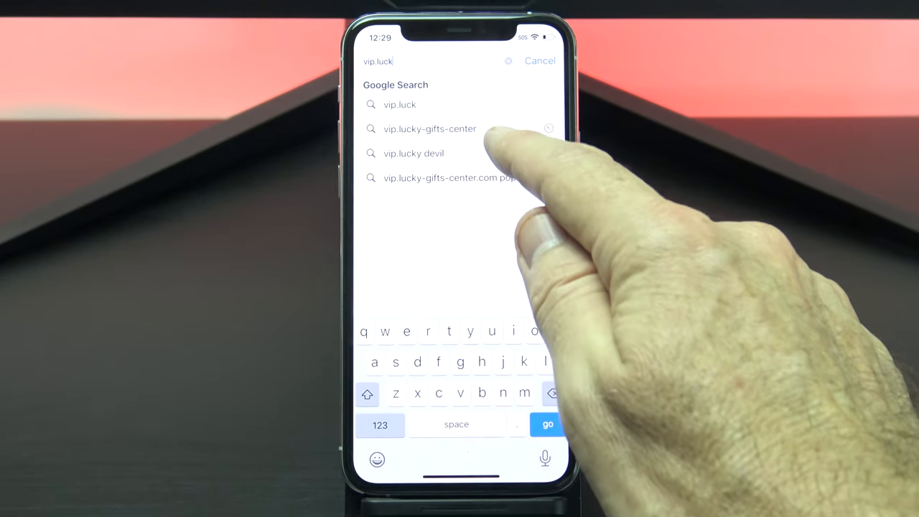
# - Search Google in Safari for the vip.lucky-gifts-center pop-up site and view the results
pyautogui.click(430, 129)
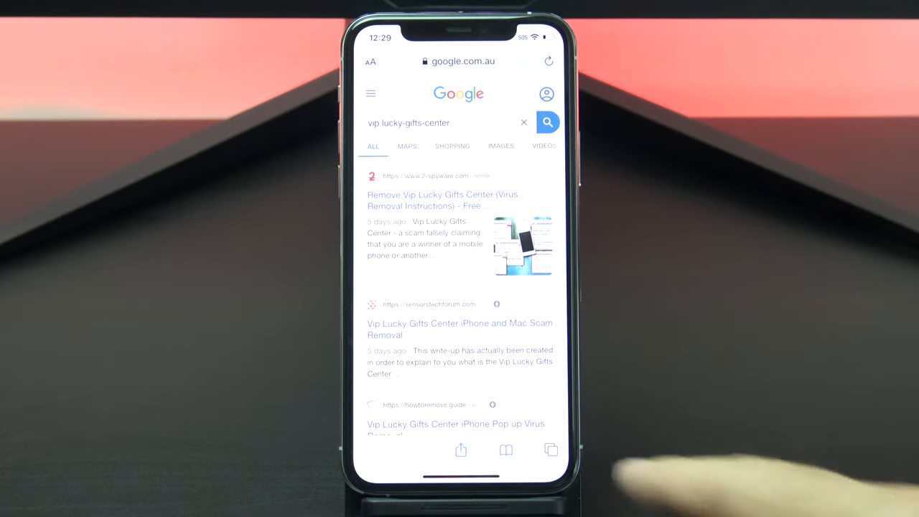
pyautogui.click(551, 449)
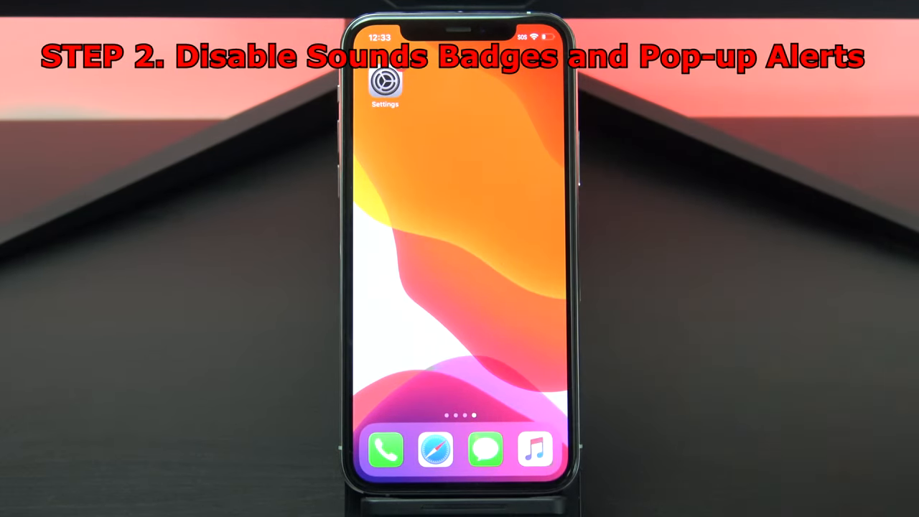
# - Set notification previews to Never in the Notifications settings
pyautogui.click(385, 80)
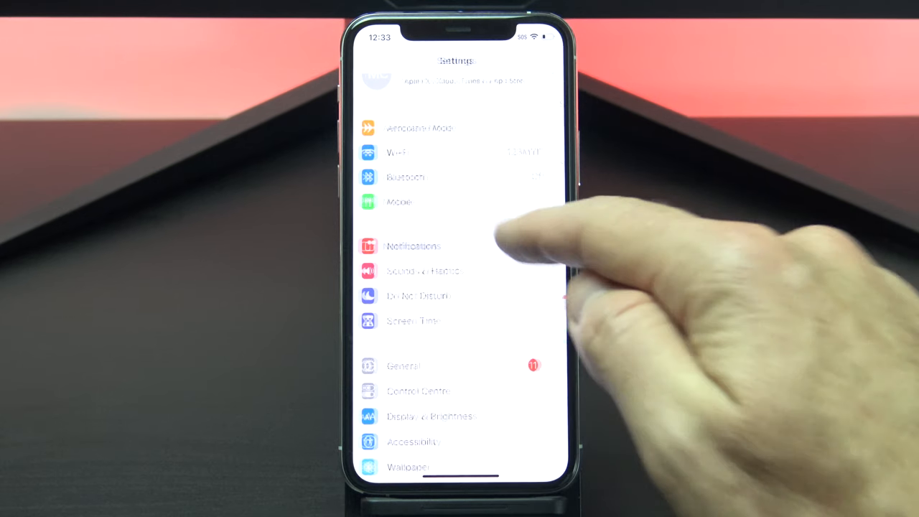
pyautogui.click(414, 246)
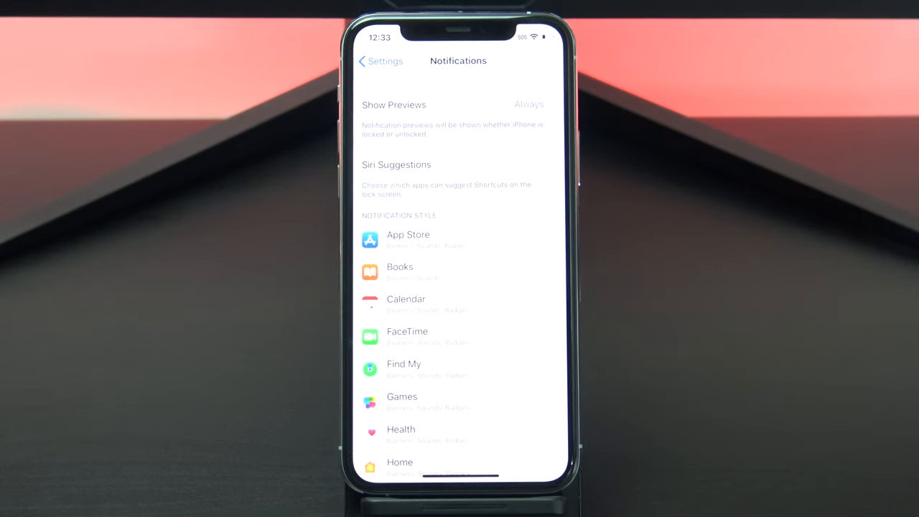
pyautogui.click(451, 104)
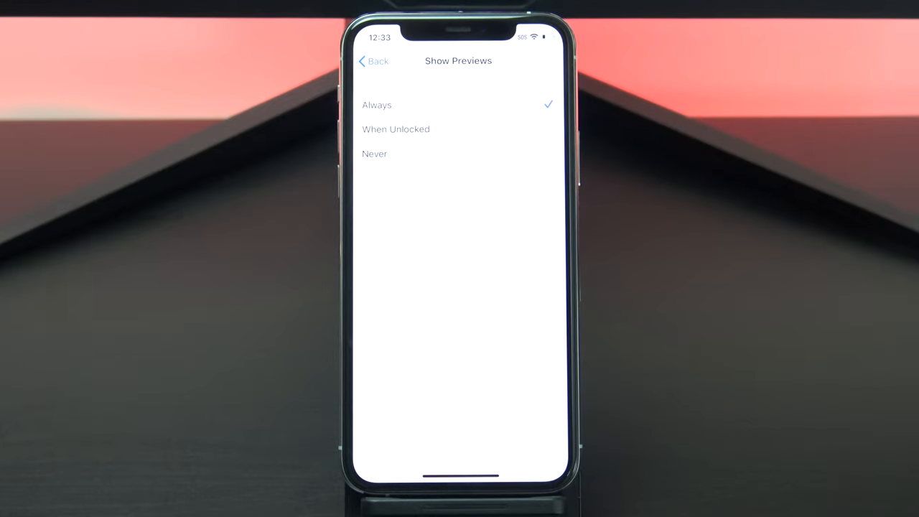
pyautogui.click(373, 154)
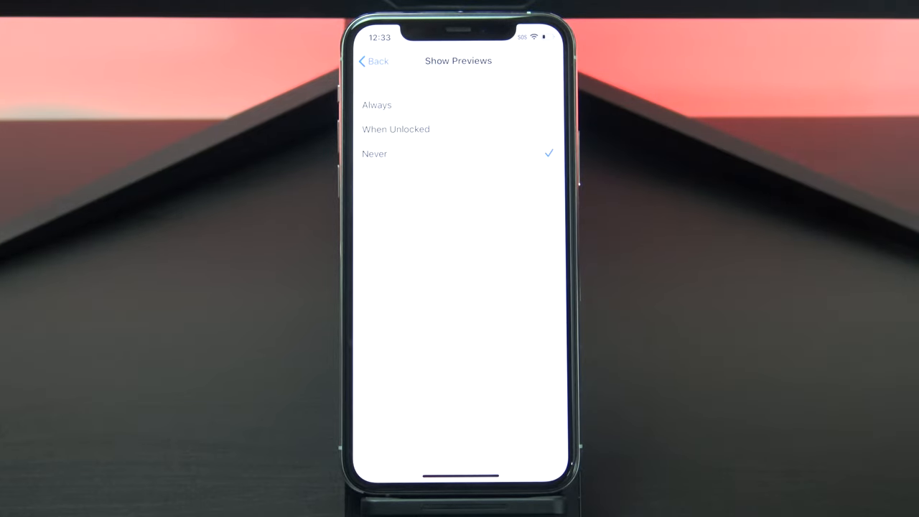
pyautogui.click(374, 61)
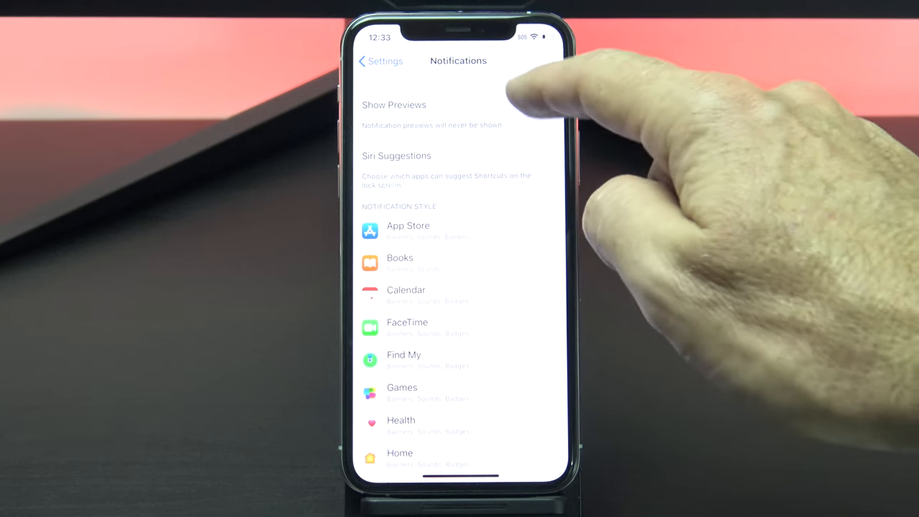
# - Re-check the preview choice, then review the App Store's notification permission
pyautogui.click(394, 115)
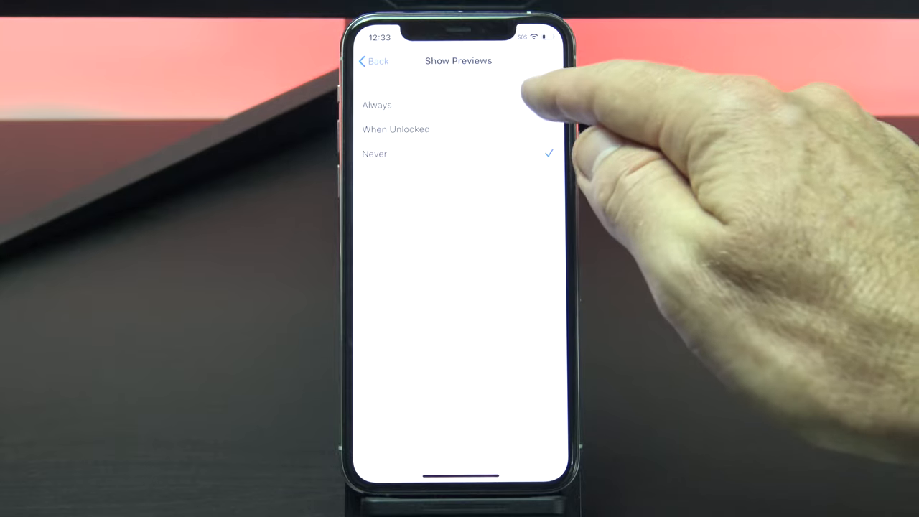
pyautogui.click(373, 60)
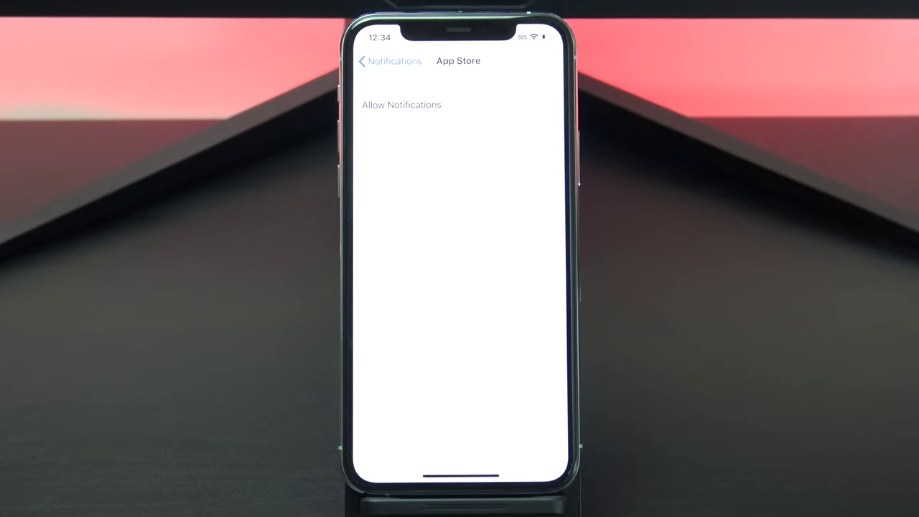
pyautogui.click(541, 104)
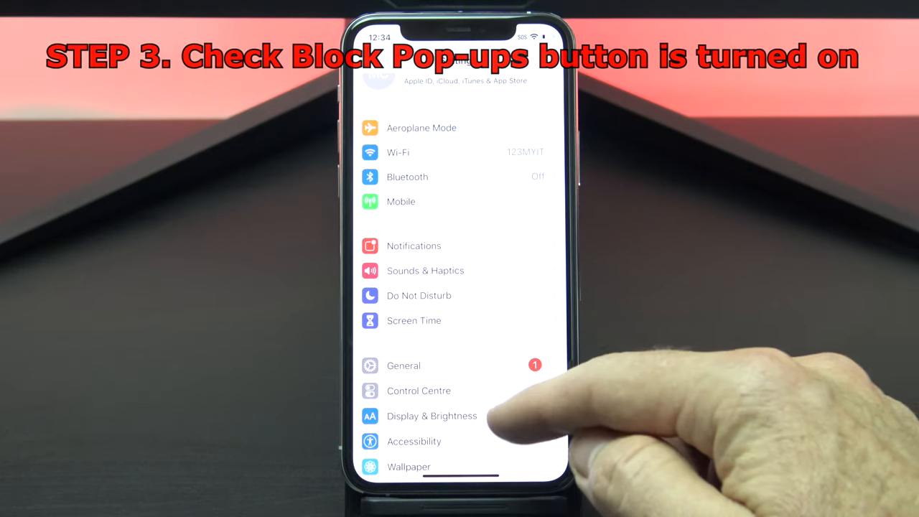
# - Go to Safari's settings and confirm Block Pop-ups is switched on
pyautogui.scroll(-3)
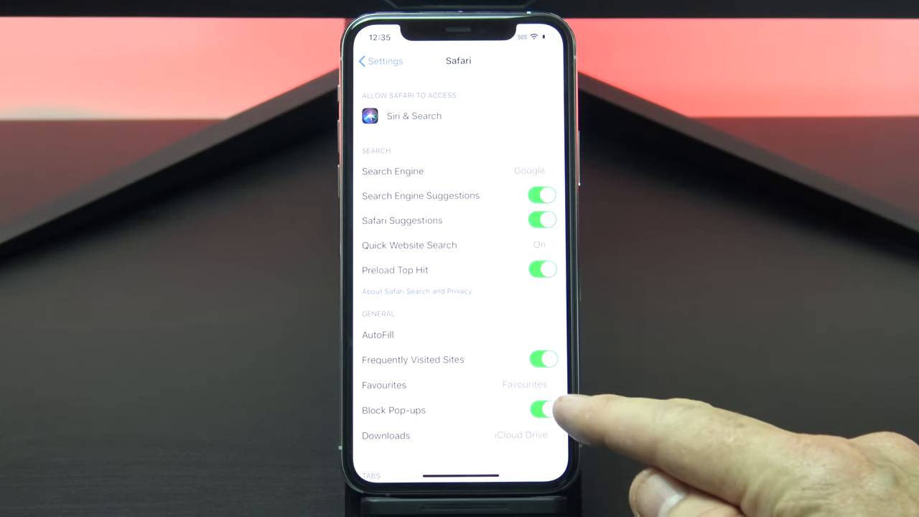
pyautogui.click(543, 410)
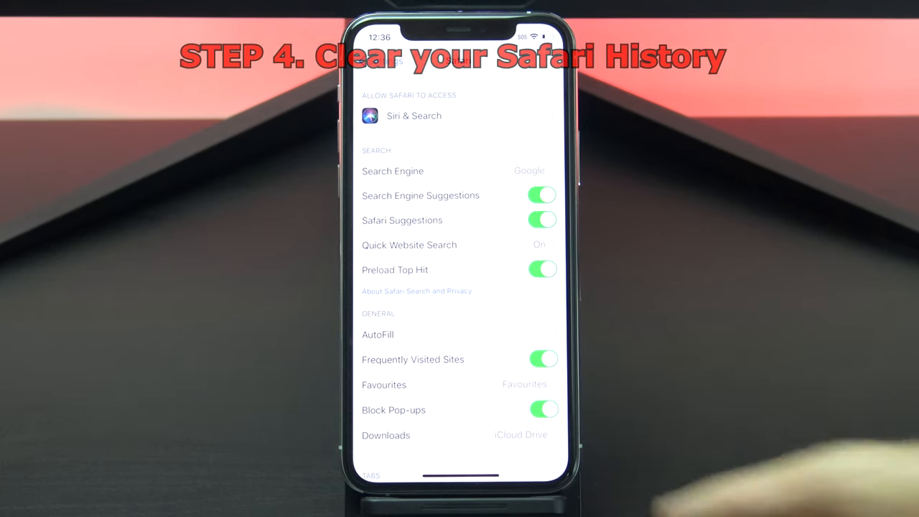
# - Reach Safari's Advanced > Website Data list of stored sites
pyautogui.scroll(-3)
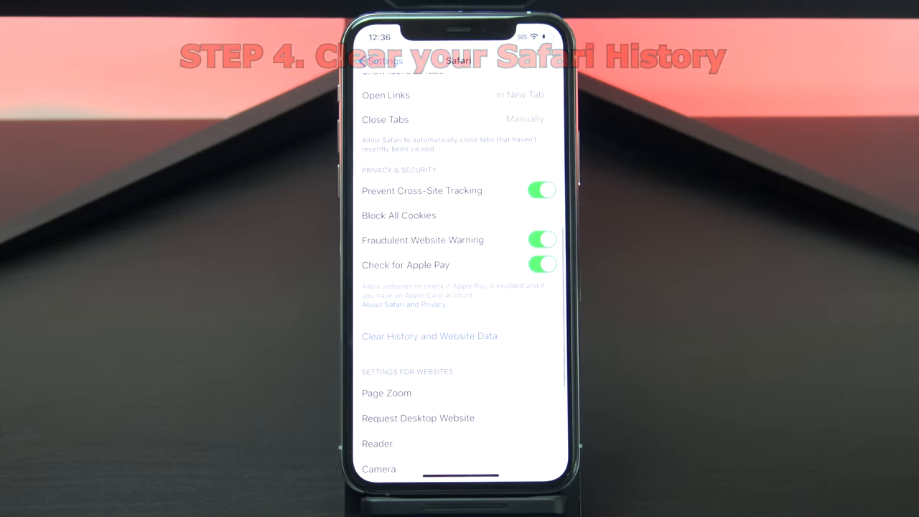
pyautogui.click(429, 336)
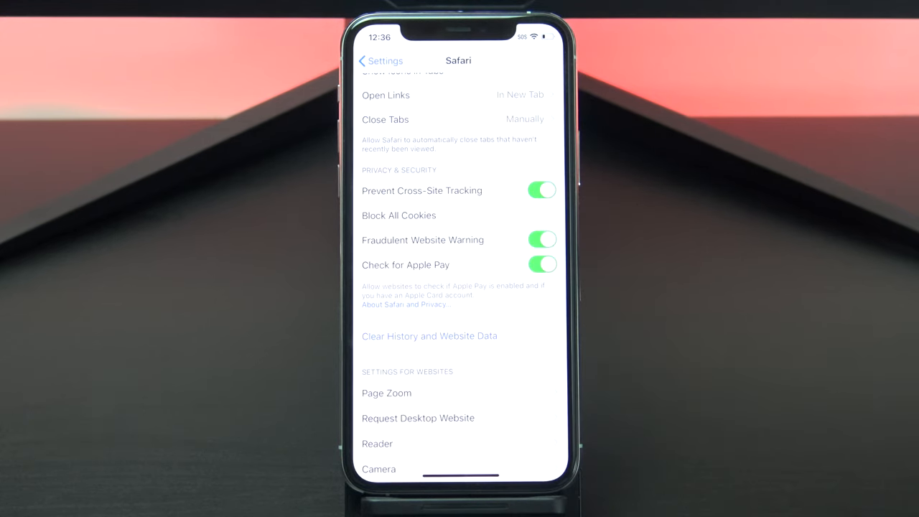
pyautogui.scroll(-3)
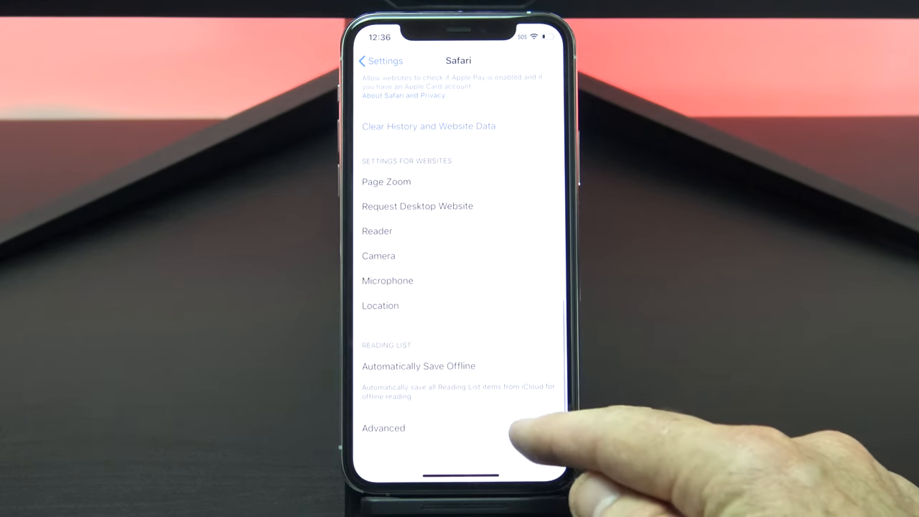
pyautogui.click(384, 428)
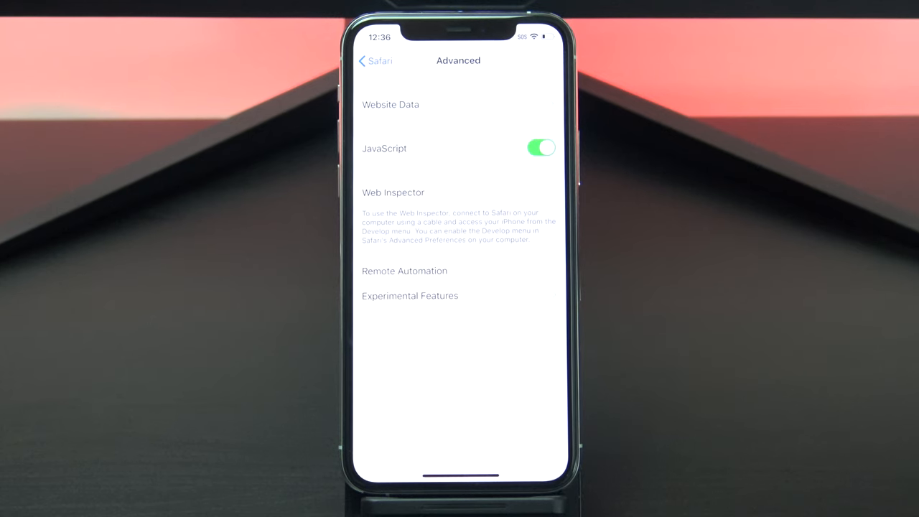
pyautogui.click(391, 103)
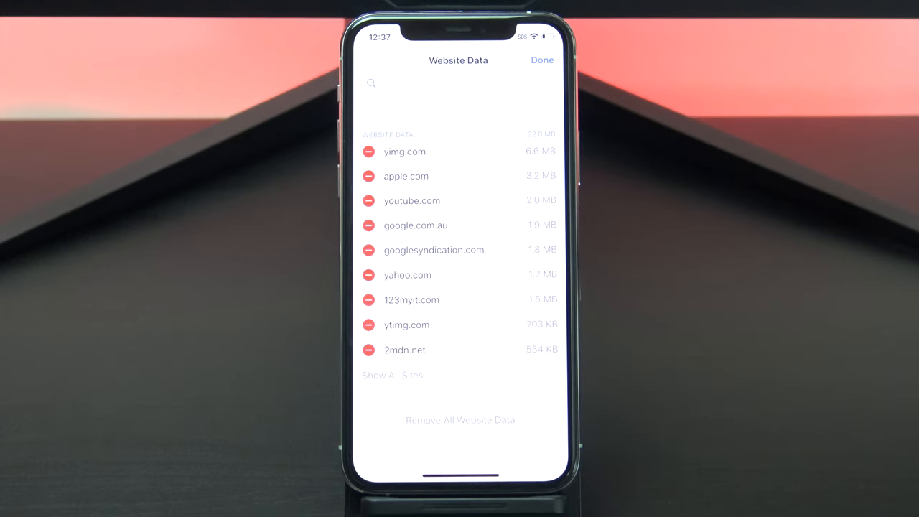
# - Finish editing the stored site list and return to the Safari settings
pyautogui.click(542, 60)
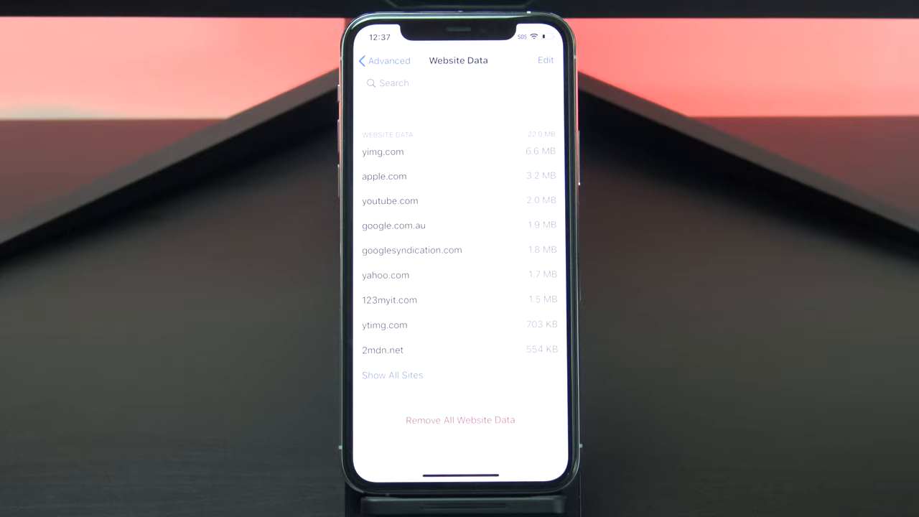
pyautogui.click(383, 61)
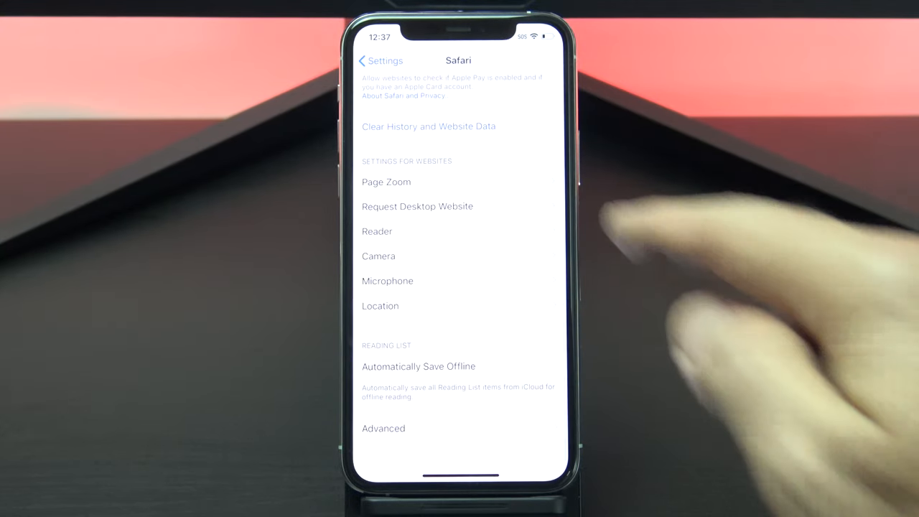
# - Clear Safari's history and website data, confirming the prompt
pyautogui.click(428, 127)
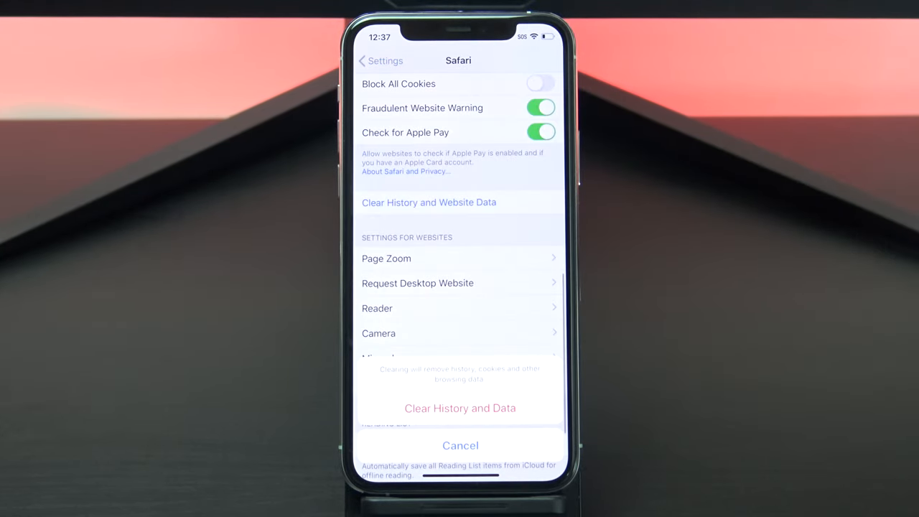
pyautogui.click(459, 445)
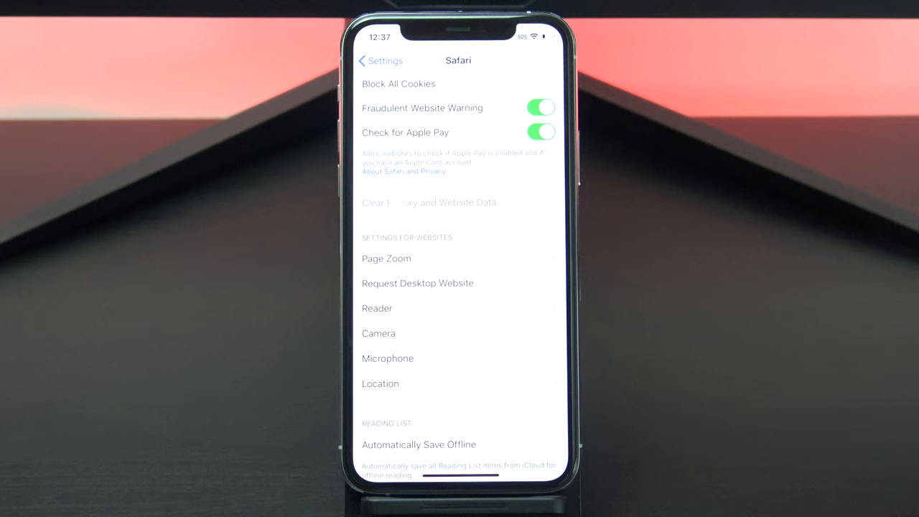
# - Reopen Advanced > Website Data to check the stored list is empty
pyautogui.scroll(3)
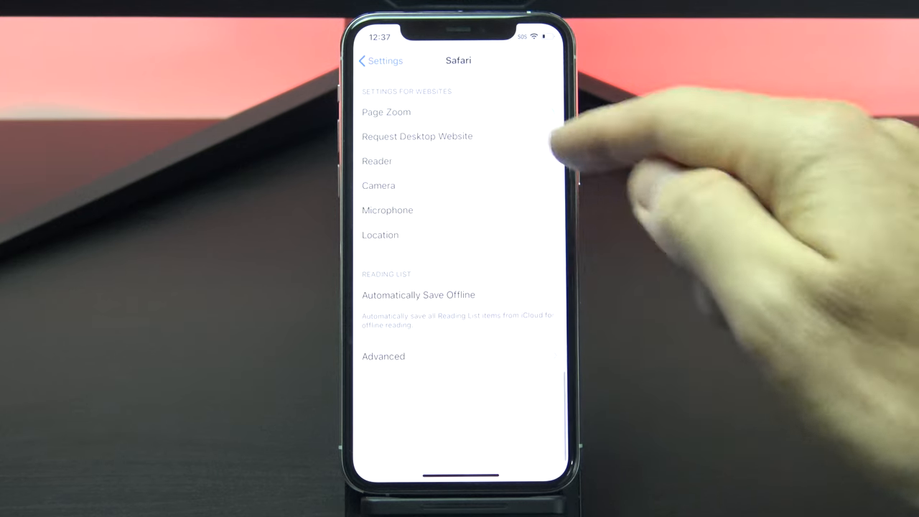
pyautogui.scroll(-3)
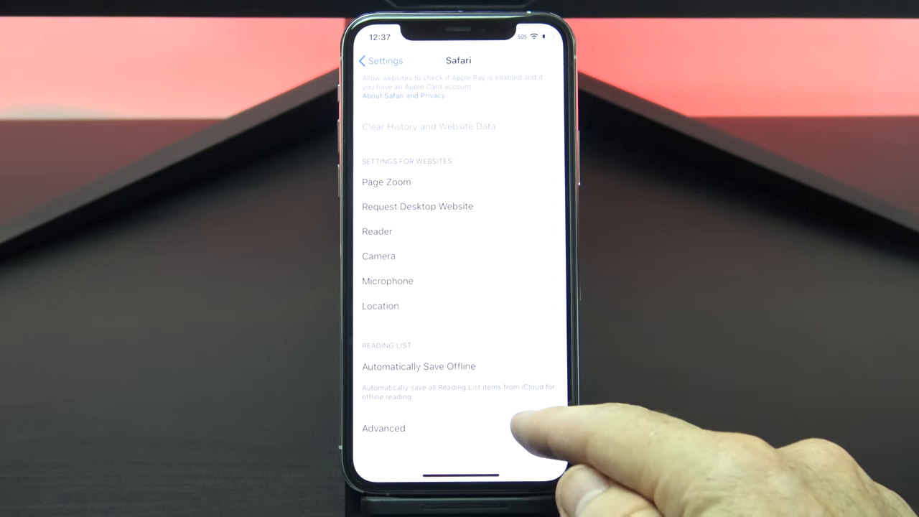
pyautogui.click(383, 428)
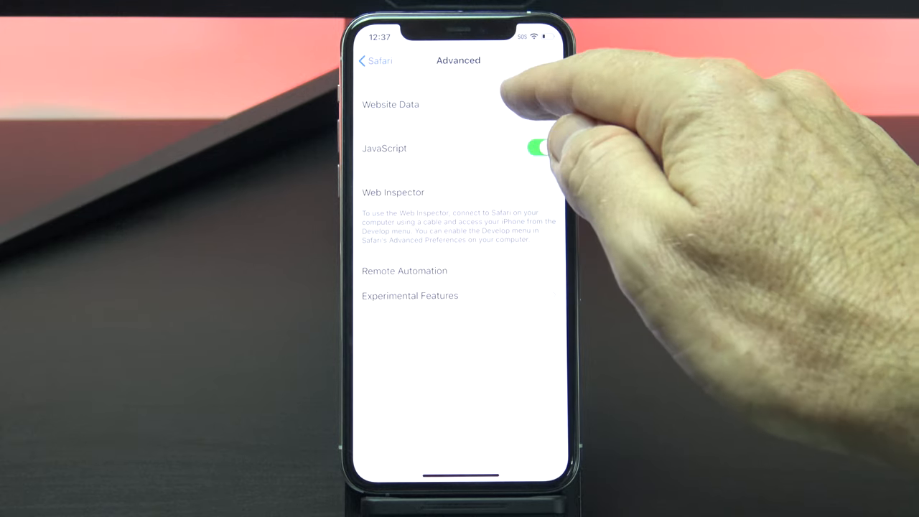
pyautogui.click(390, 103)
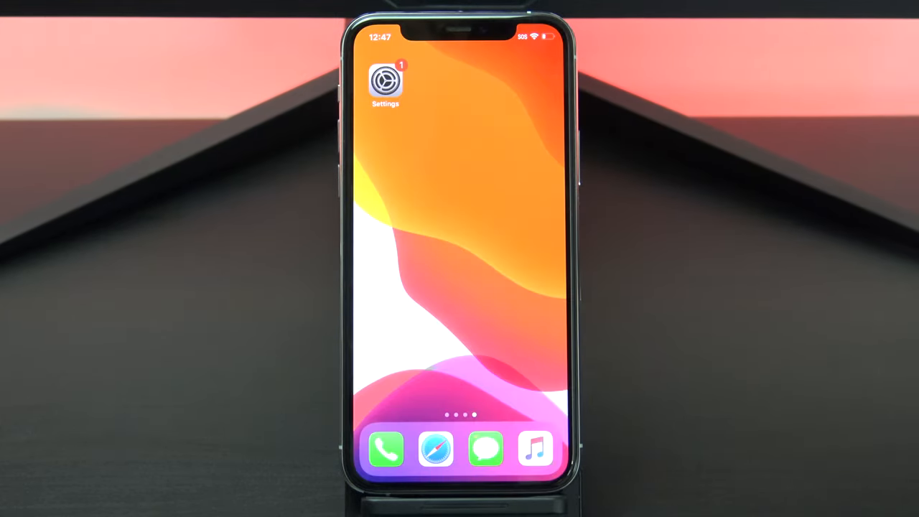
# - Reset the advertising identifier under Privacy > Advertising
pyautogui.click(385, 80)
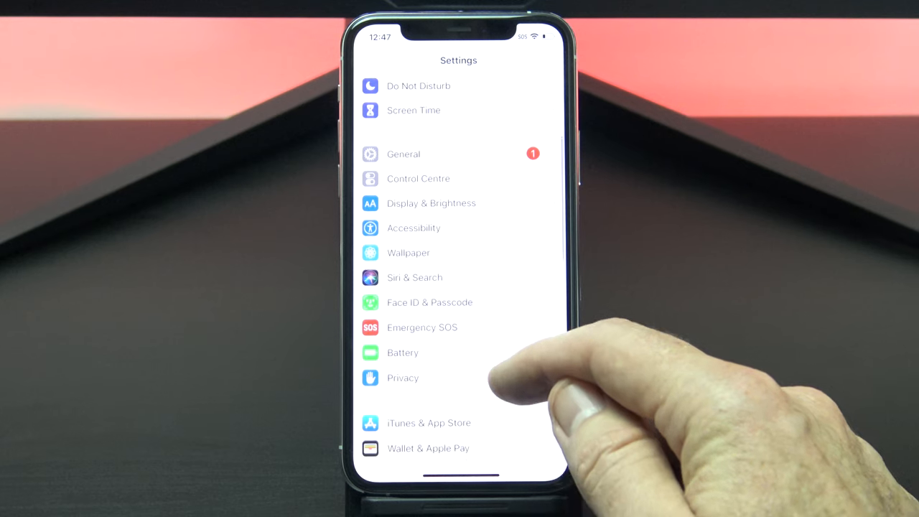
pyautogui.click(402, 378)
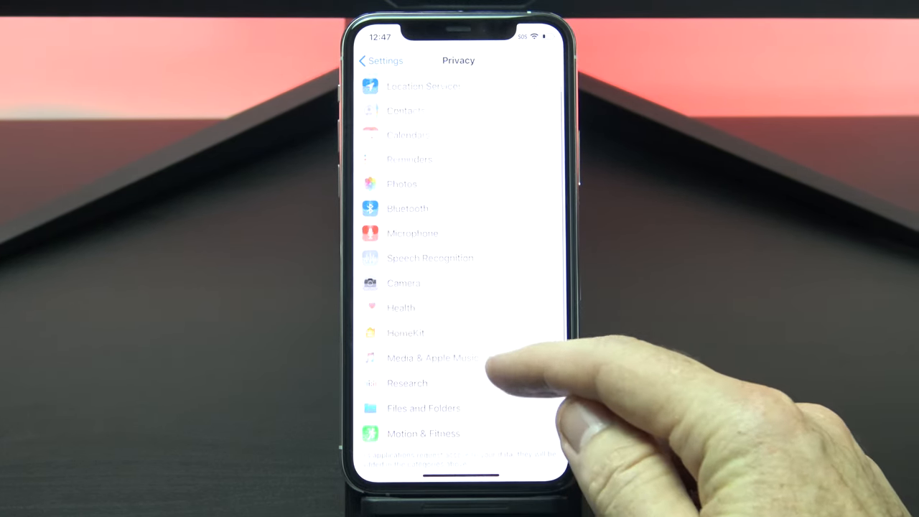
pyautogui.scroll(3)
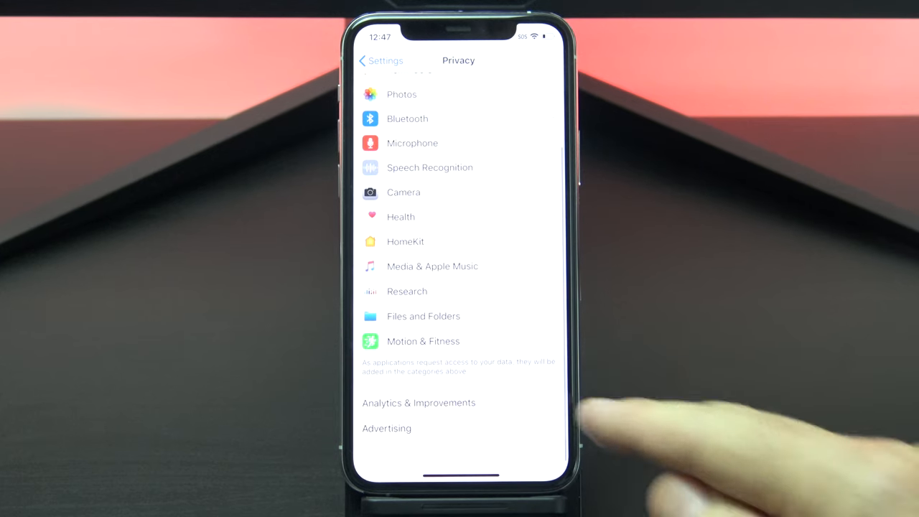
pyautogui.click(386, 428)
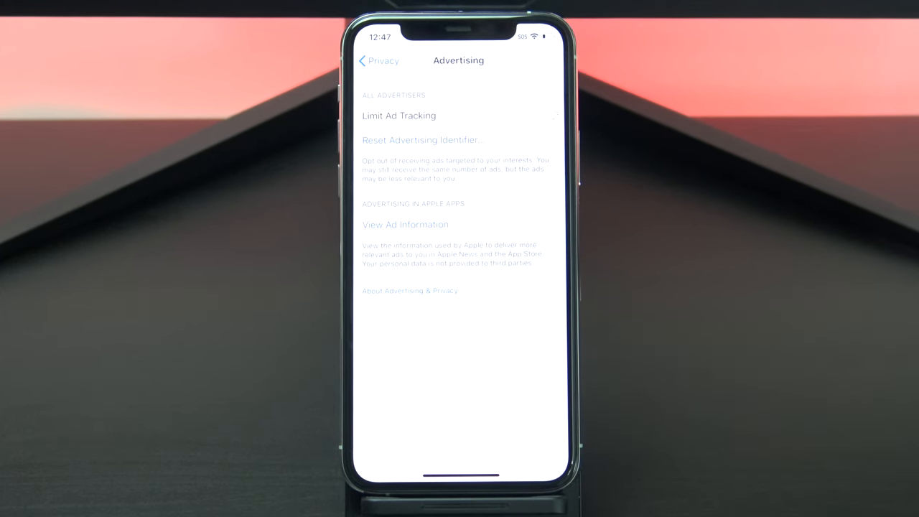
pyautogui.click(541, 115)
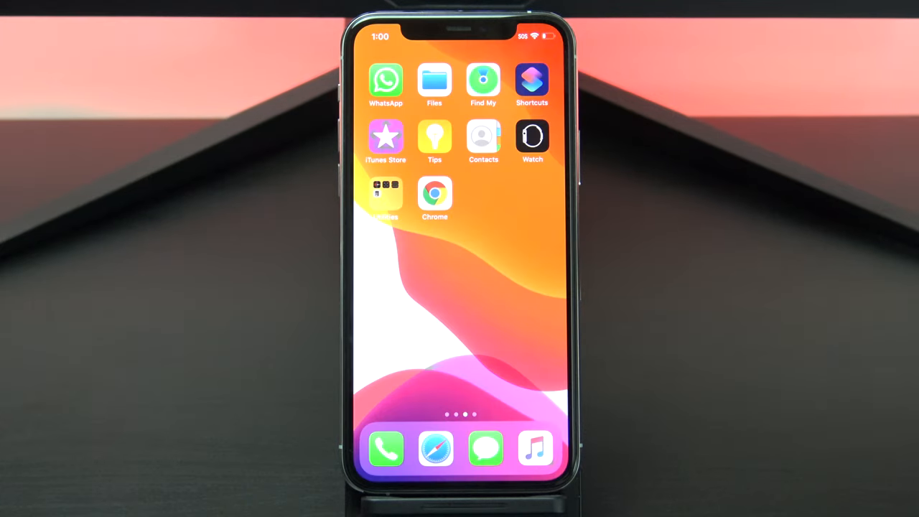
# - Reach Chrome's Content Settings from its options menu
pyautogui.click(434, 195)
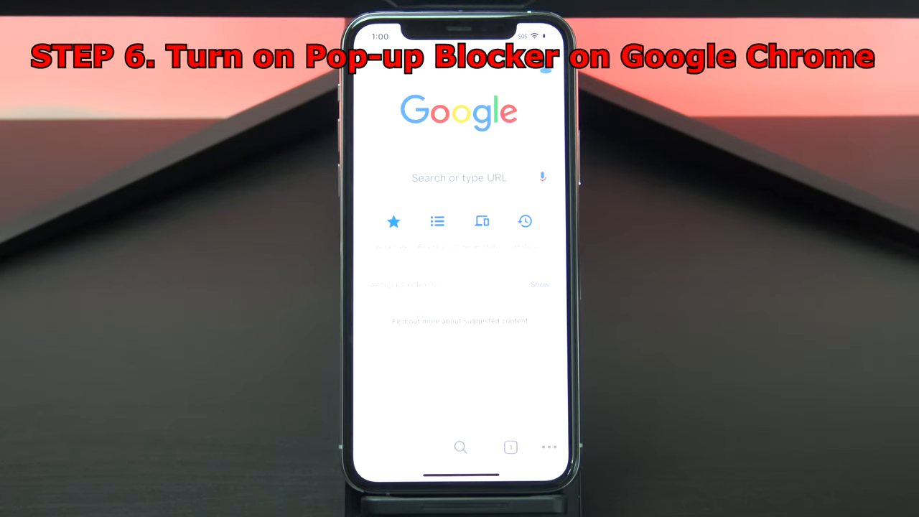
pyautogui.click(548, 447)
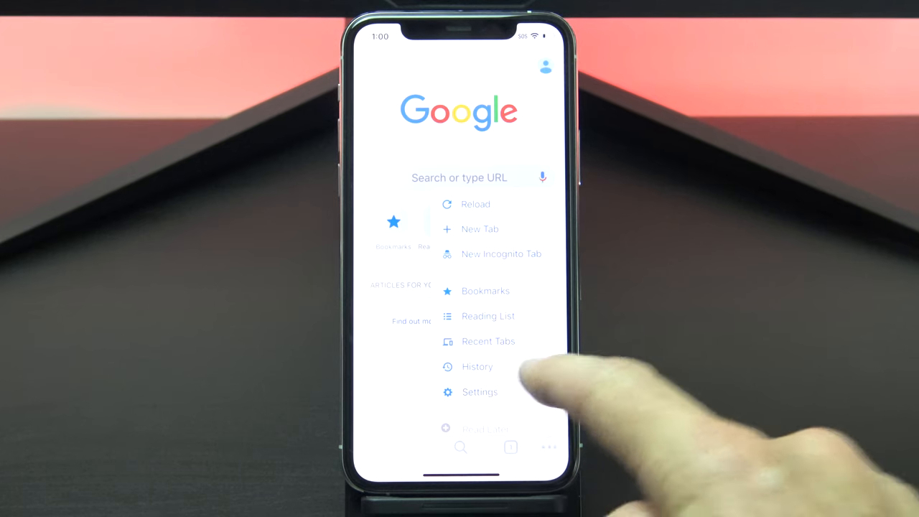
pyautogui.click(479, 392)
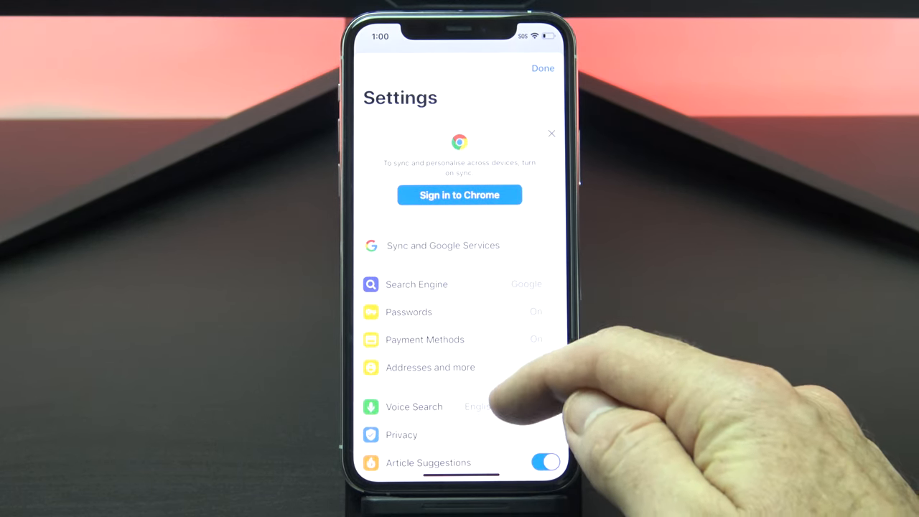
pyautogui.scroll(3)
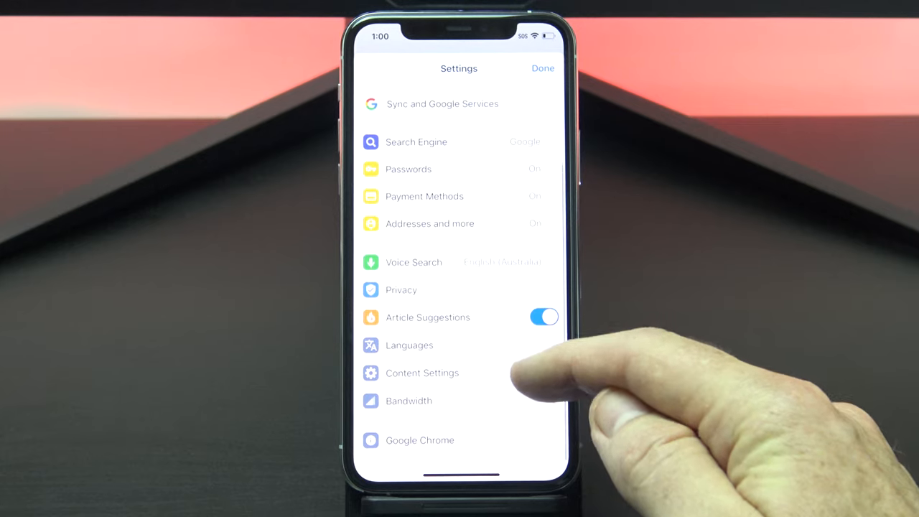
pyautogui.click(423, 373)
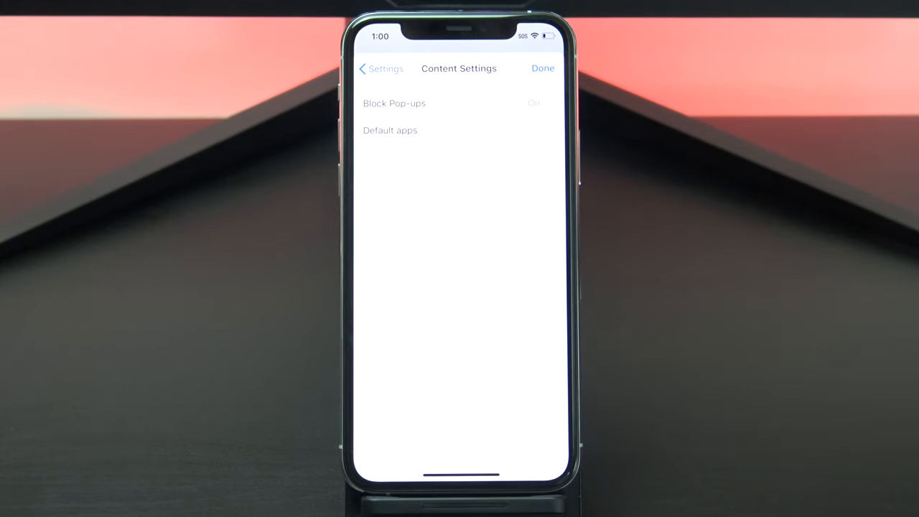
# - Ensure Chrome's Block Pop-ups toggle is left switched on
pyautogui.click(393, 103)
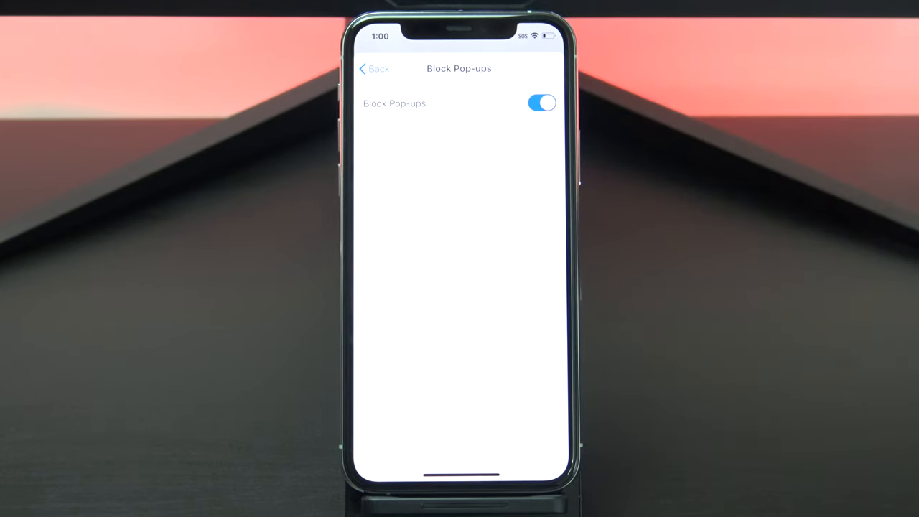
pyautogui.click(543, 102)
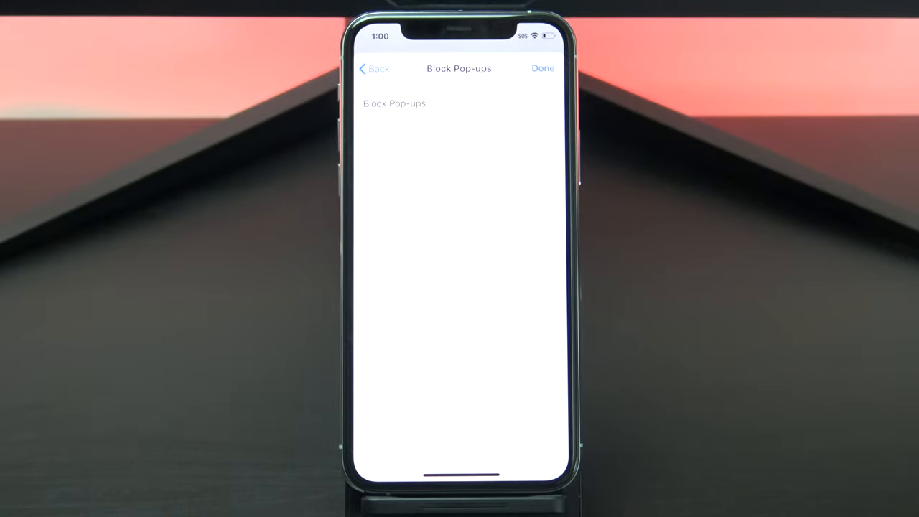
pyautogui.click(543, 104)
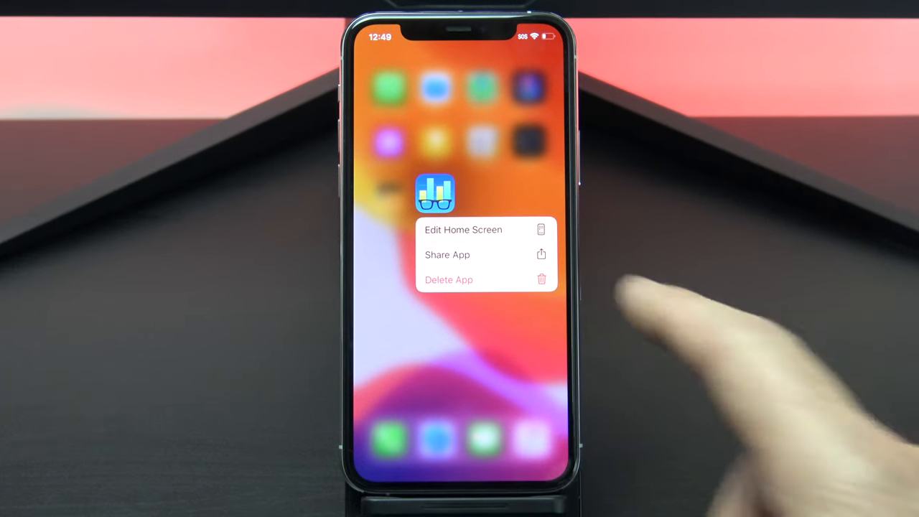
# - Delete the unwanted app from the home screen and confirm
pyautogui.click(448, 279)
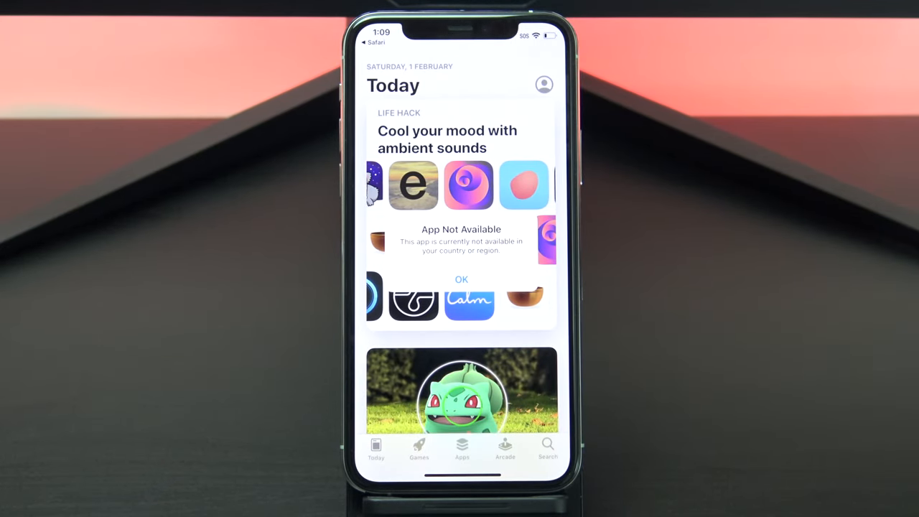
# - Dismiss the unavailable-app alert and search the App Store for Malware
pyautogui.click(461, 279)
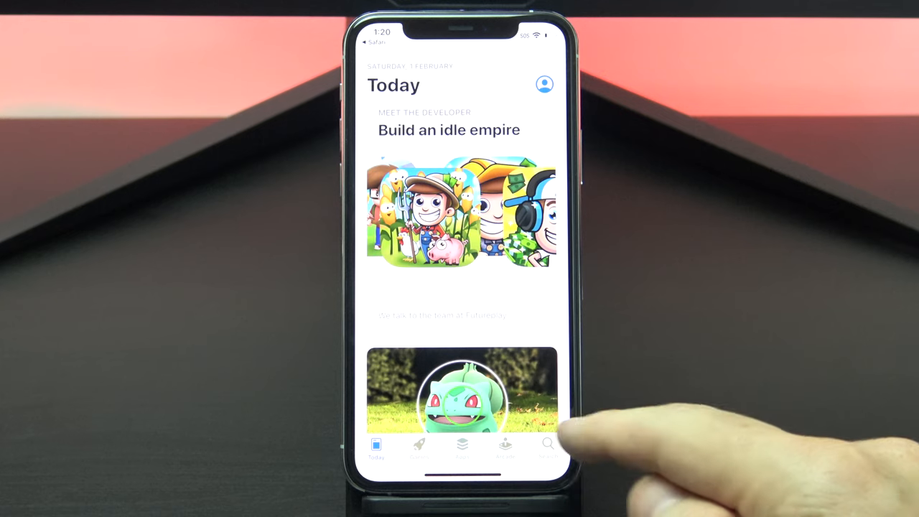
pyautogui.click(548, 444)
pyautogui.write('Malware')
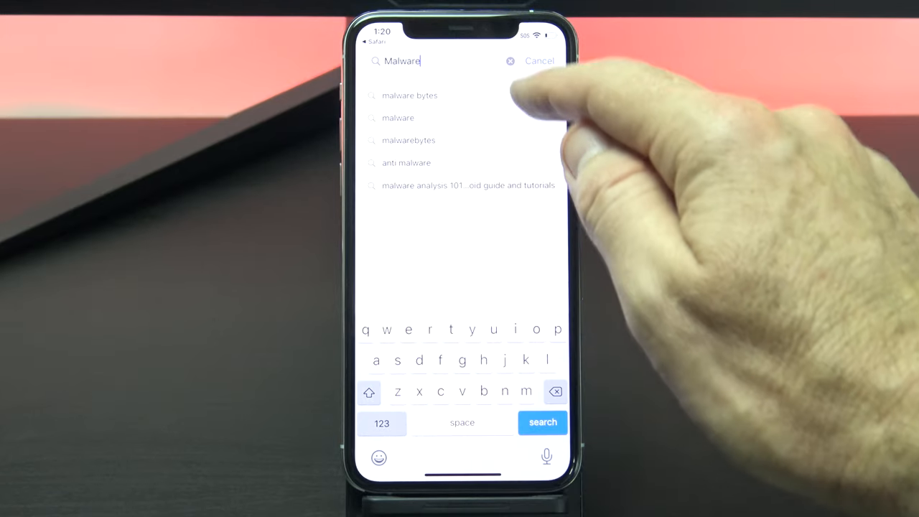
pyautogui.click(409, 95)
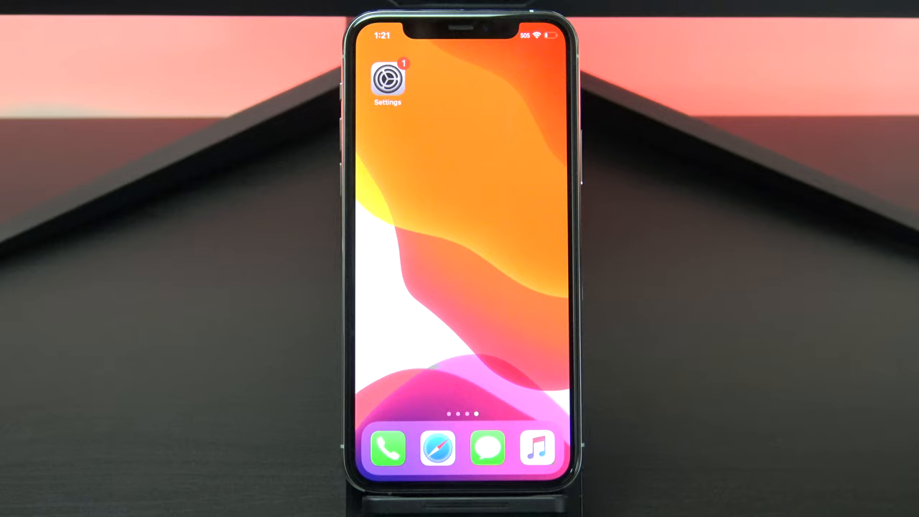
# - Reach the Reset options under Settings > General
pyautogui.click(387, 79)
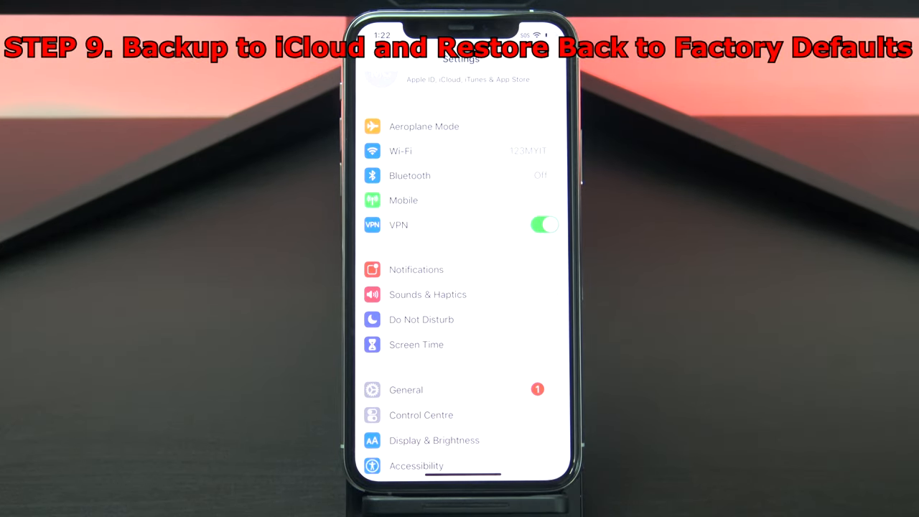
pyautogui.click(461, 79)
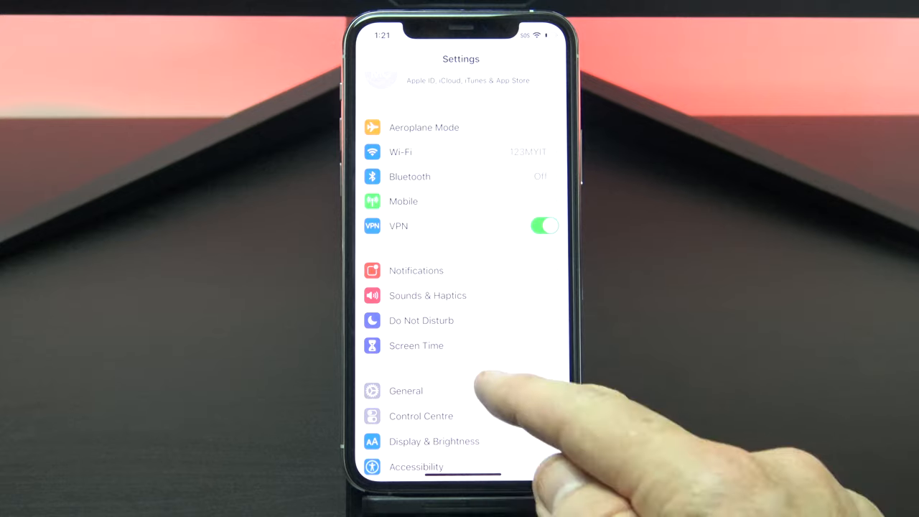
pyautogui.click(405, 391)
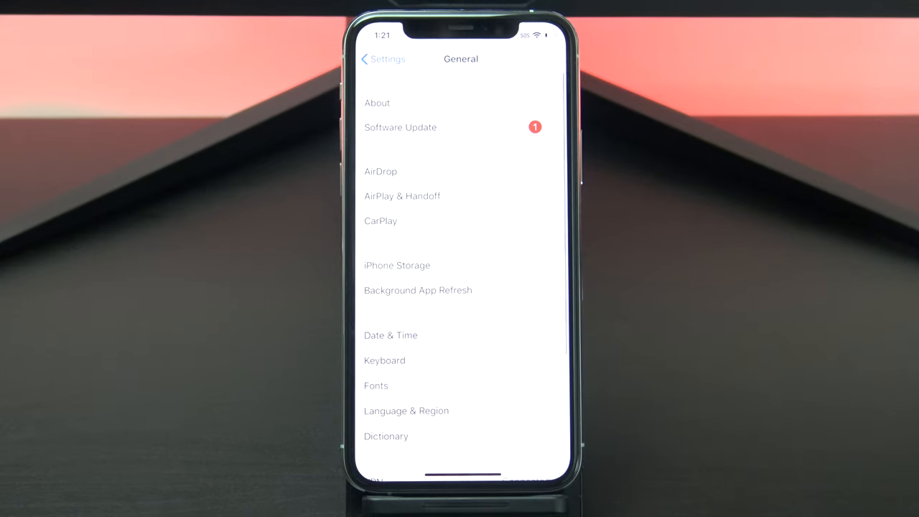
pyautogui.scroll(-3)
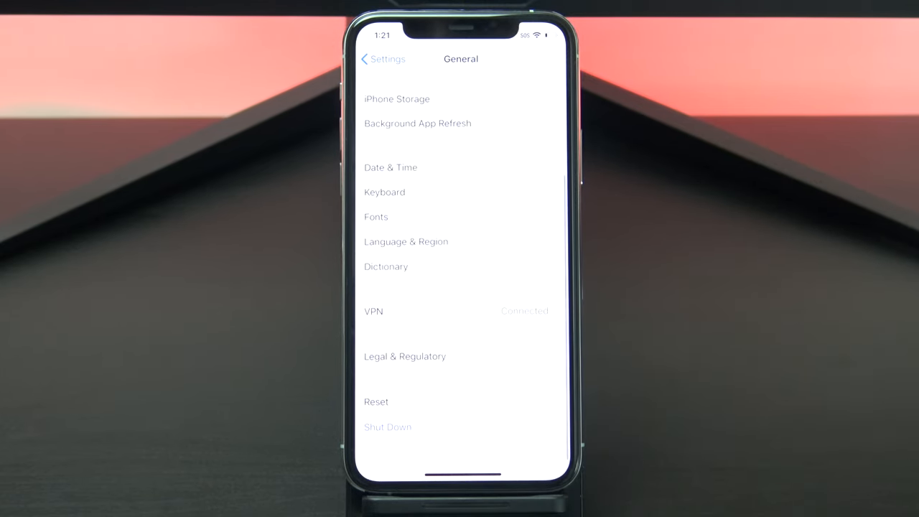
pyautogui.click(377, 402)
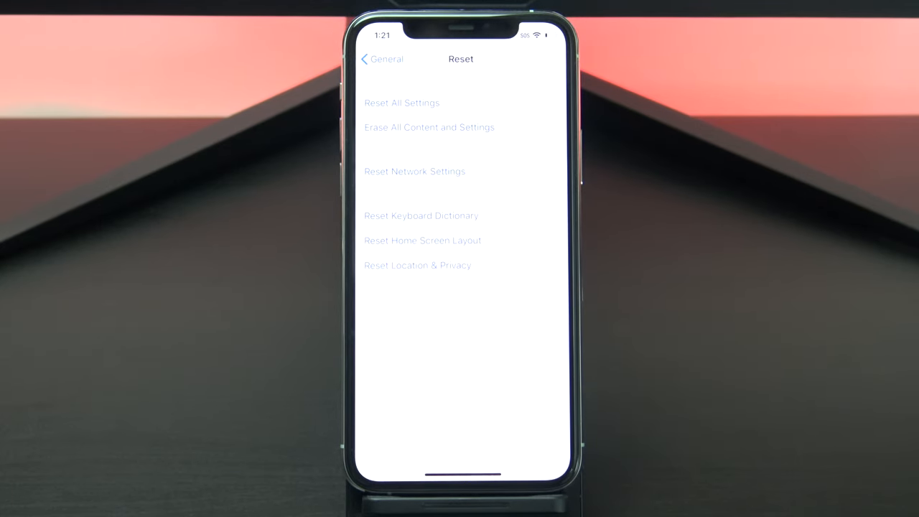
# - Choose Erase All Content and Settings, then cancel at the backup prompt
pyautogui.click(428, 127)
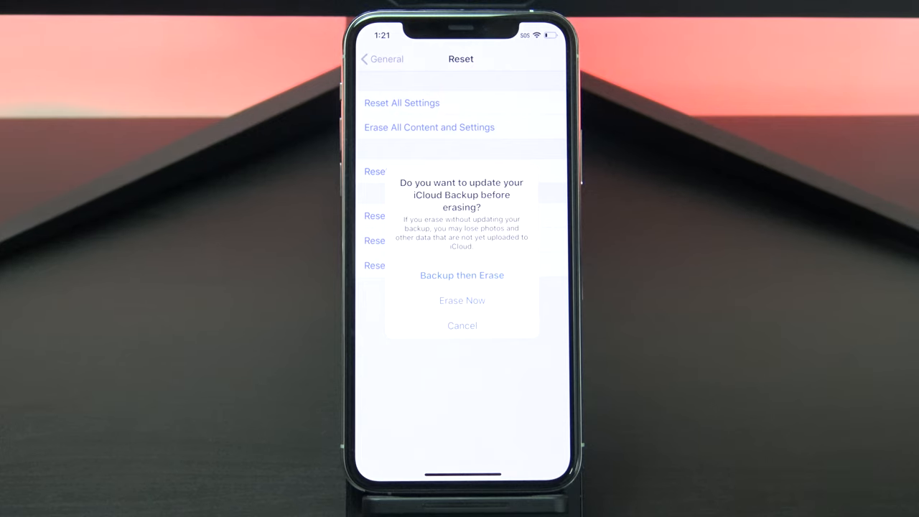
pyautogui.click(462, 324)
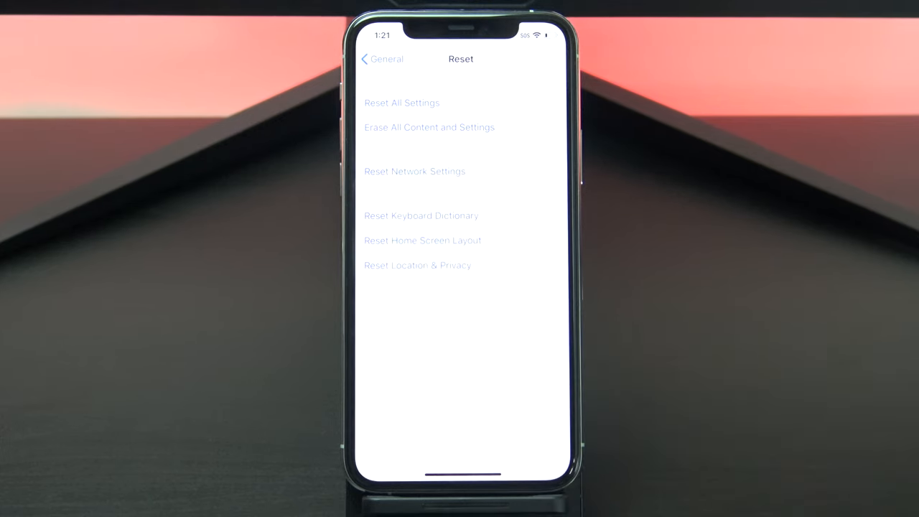